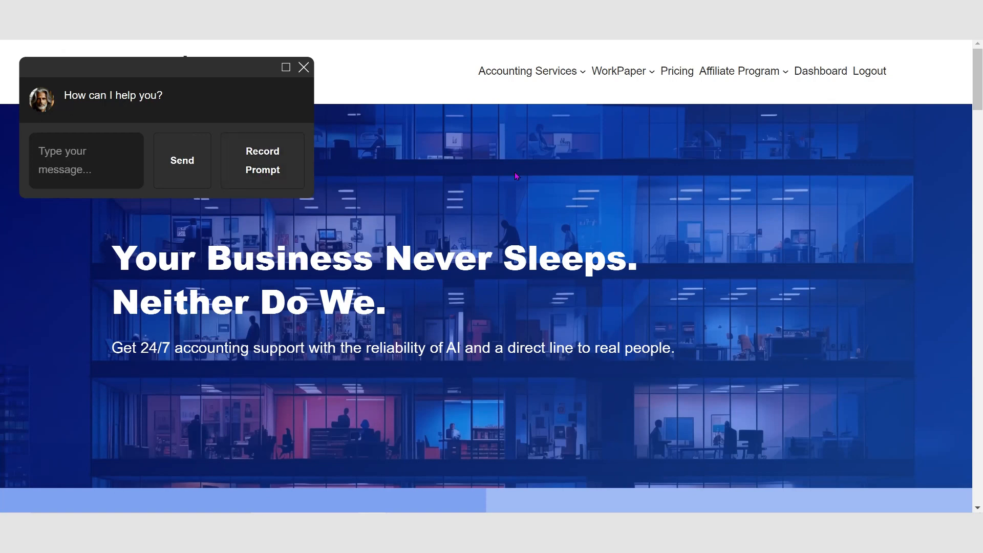
pyautogui.write('hey Alex how are you')
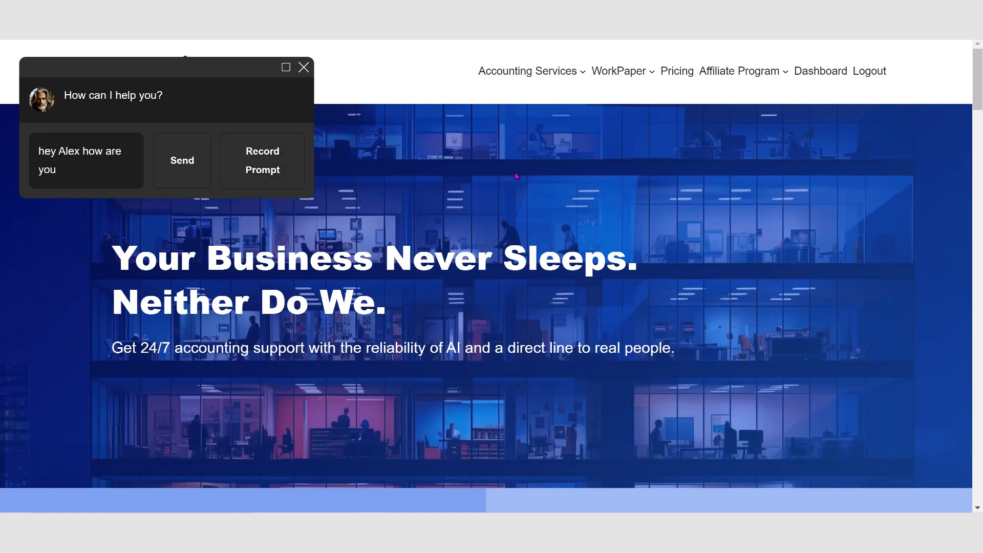